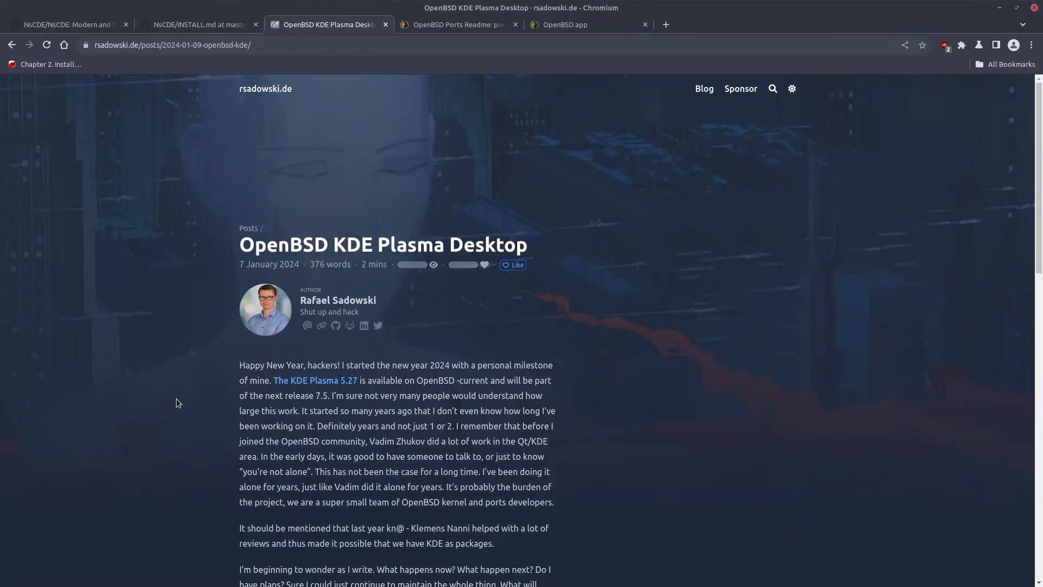
- Read the KDE Plasma blog post down to its pkg_add commands, then view the kde-plasma ports readme
{"action": "scroll", "scroll_direction": "down", "scroll_amount": 3}
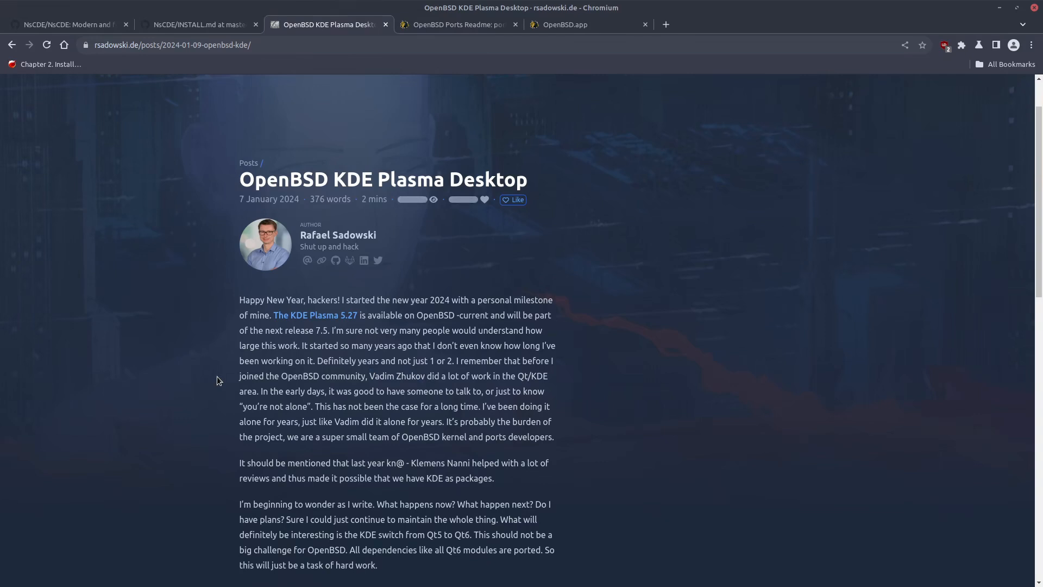
{"action": "mouse_move", "coordinate": [213, 374]}
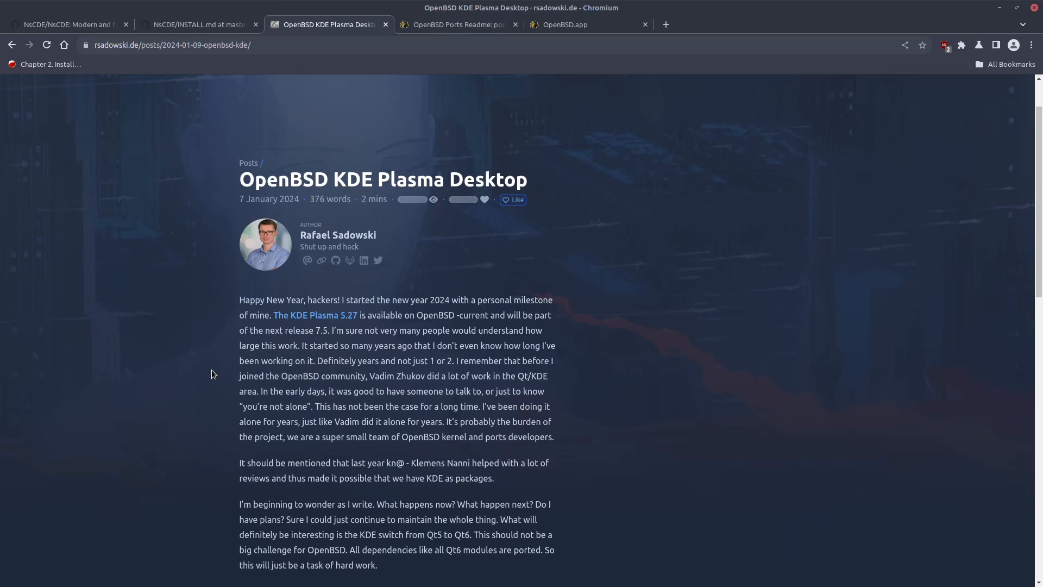
{"action": "mouse_move", "coordinate": [135, 371]}
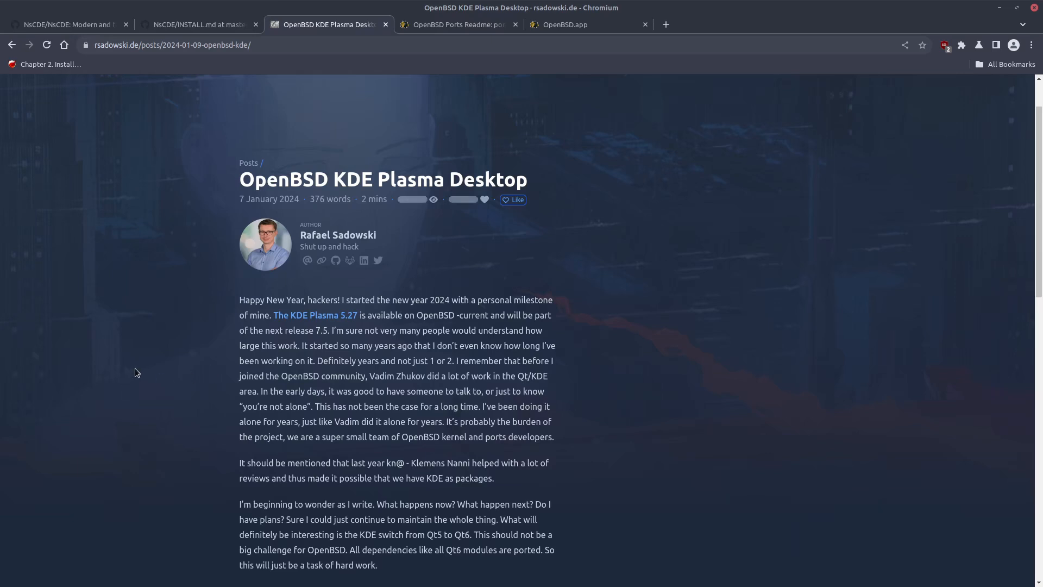
{"action": "scroll", "scroll_direction": "down", "scroll_amount": 3}
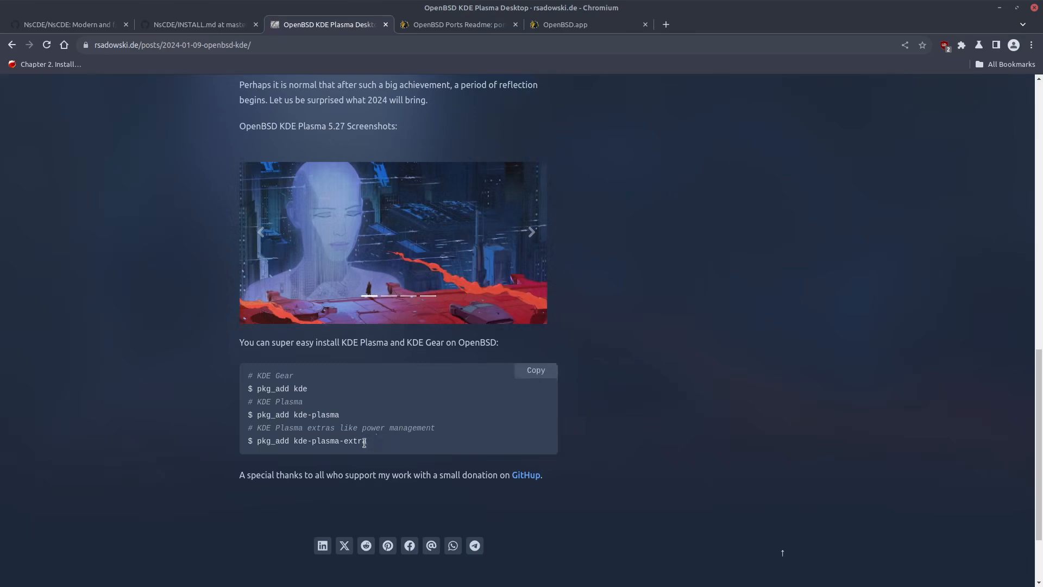
{"action": "mouse_move", "coordinate": [371, 444]}
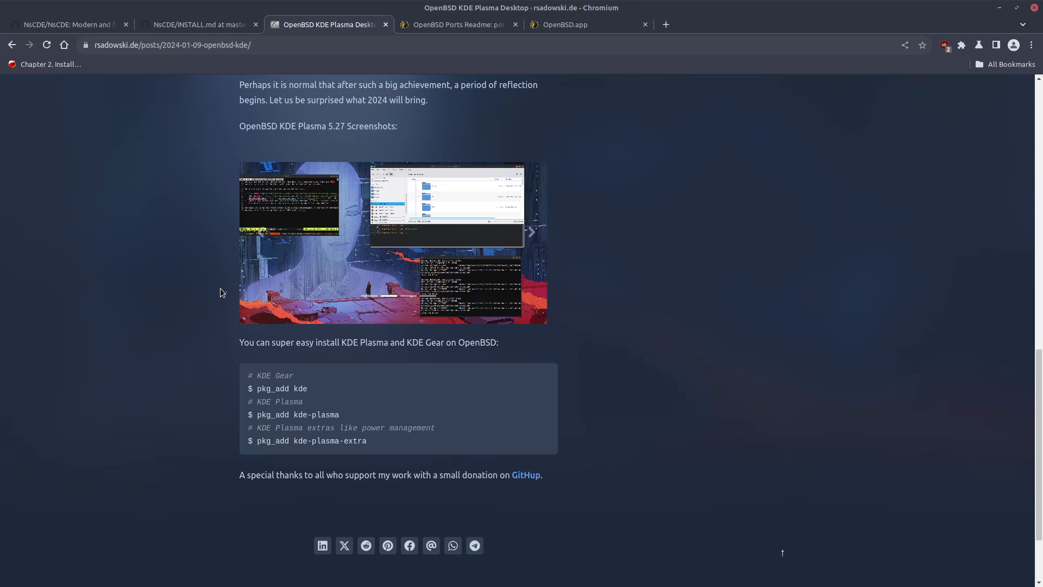
{"action": "left_click", "coordinate": [457, 24]}
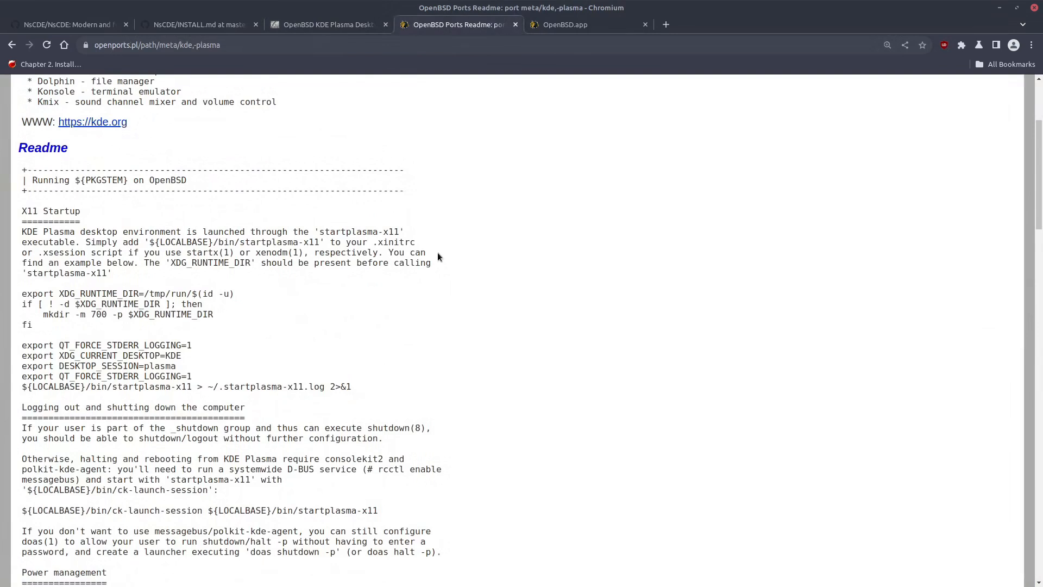
{"action": "mouse_move", "coordinate": [228, 205]}
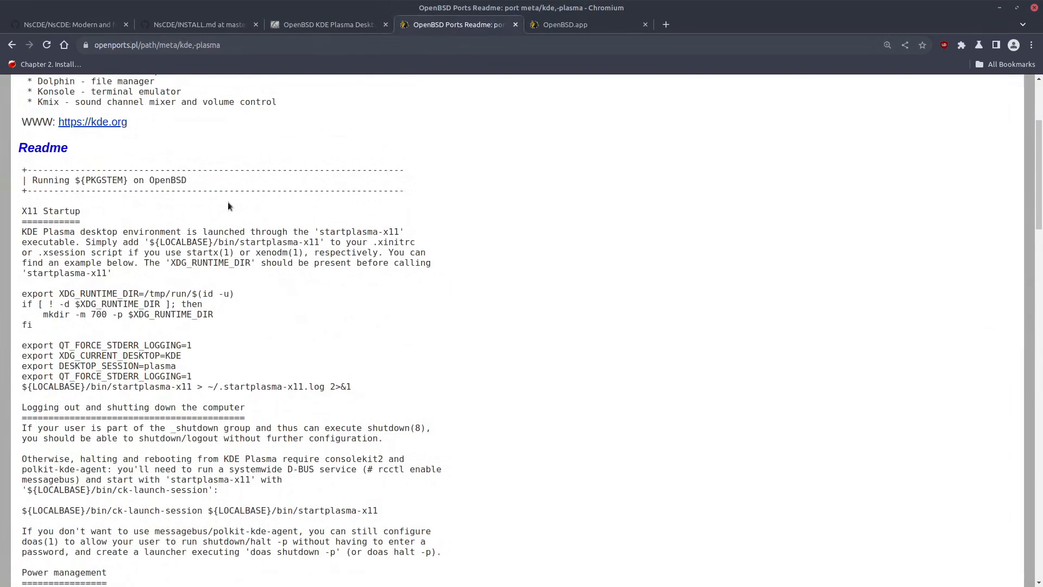
- Select the readme sentence saying you can shut down or log out without further configuration
{"action": "scroll", "scroll_direction": "up", "scroll_amount": 3}
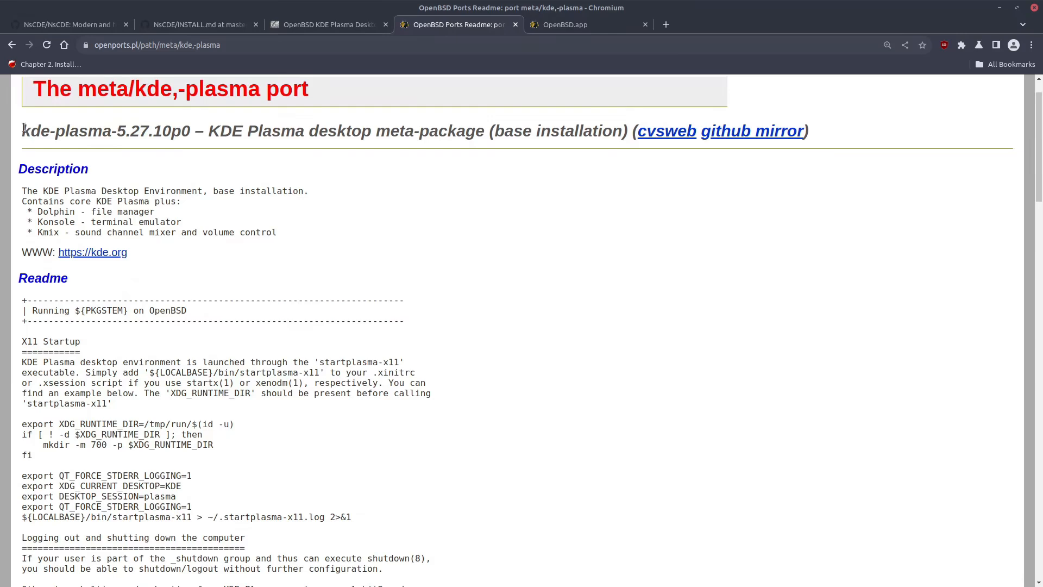
{"action": "scroll", "scroll_direction": "down", "scroll_amount": 3}
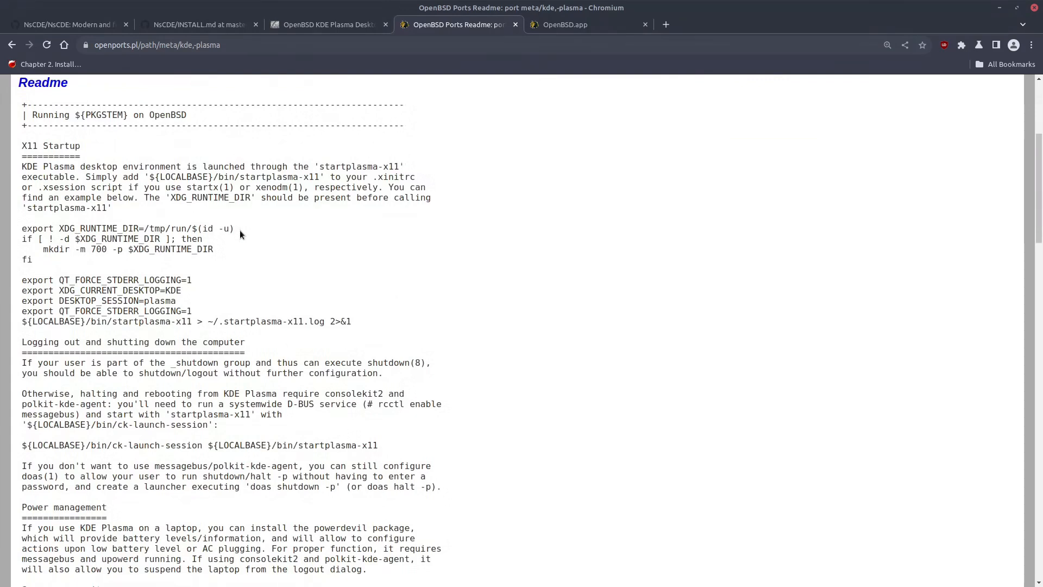
{"action": "left_click_drag", "start_coordinate": [22, 228], "coordinate": [350, 321]}
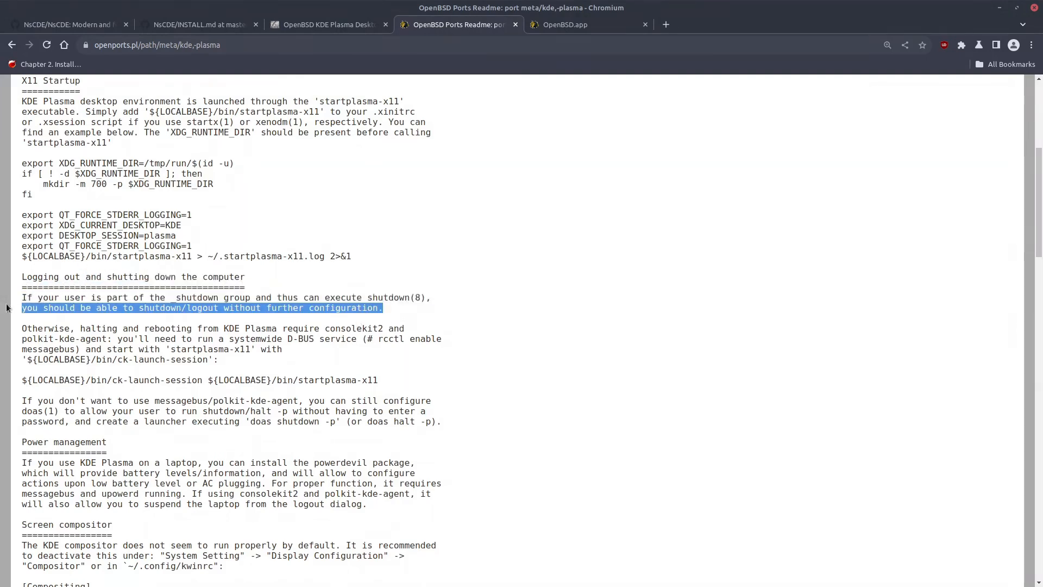
{"action": "scroll", "scroll_direction": "down", "scroll_amount": 3}
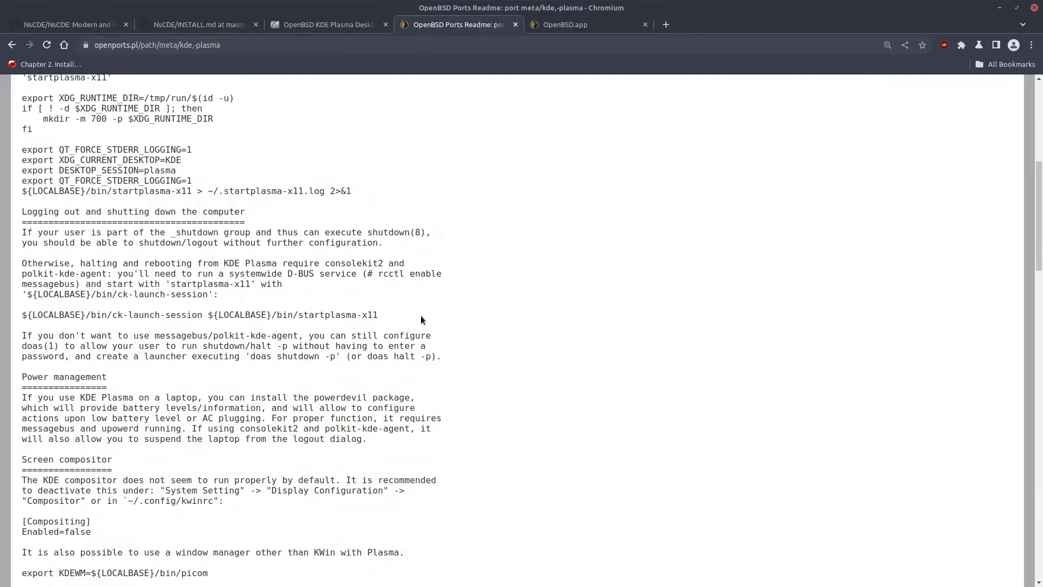
{"action": "mouse_move", "coordinate": [396, 314]}
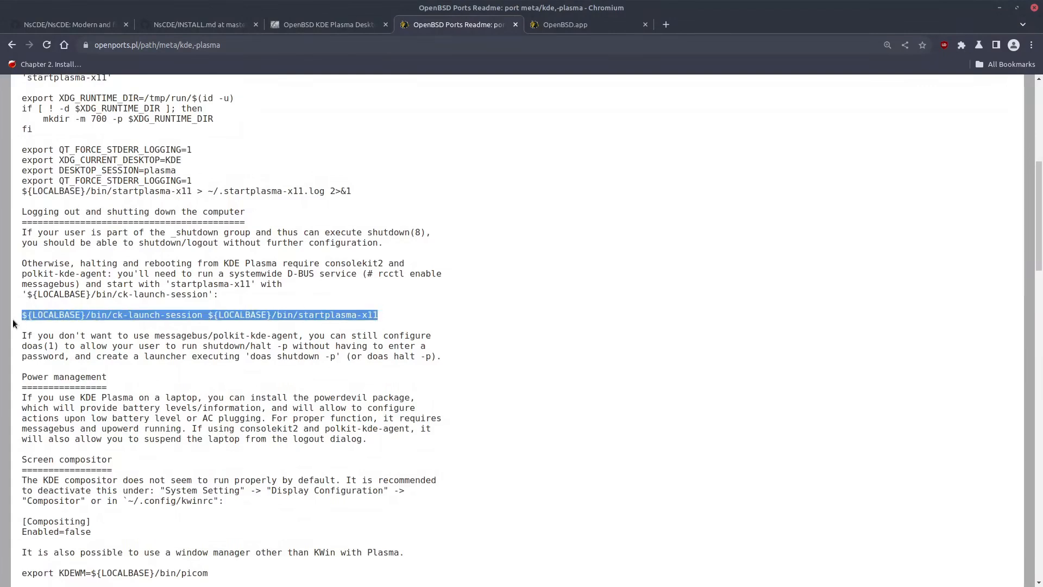
{"action": "left_click", "coordinate": [176, 315]}
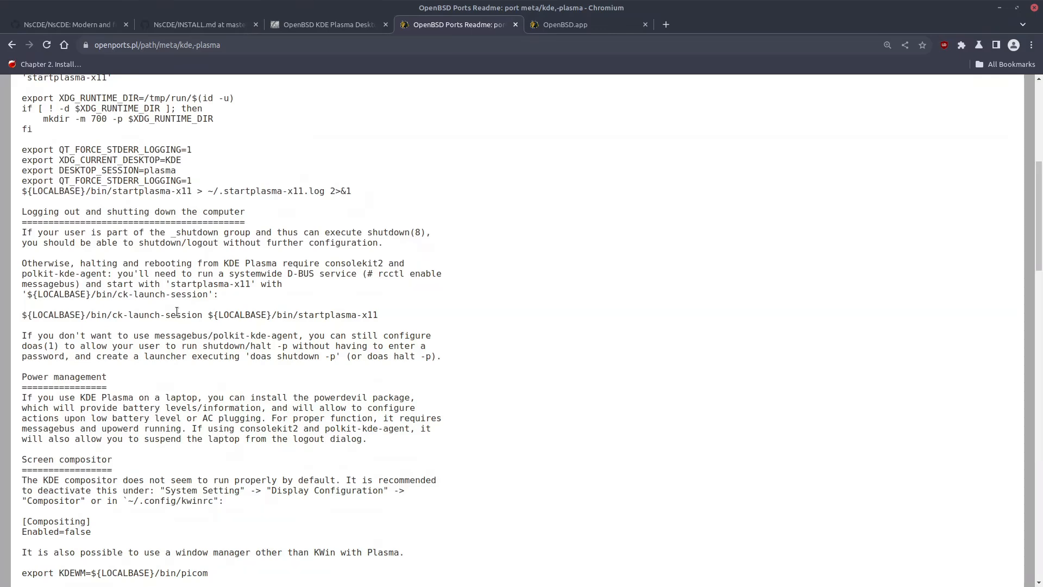
{"action": "left_click_drag", "start_coordinate": [21, 263], "coordinate": [266, 336]}
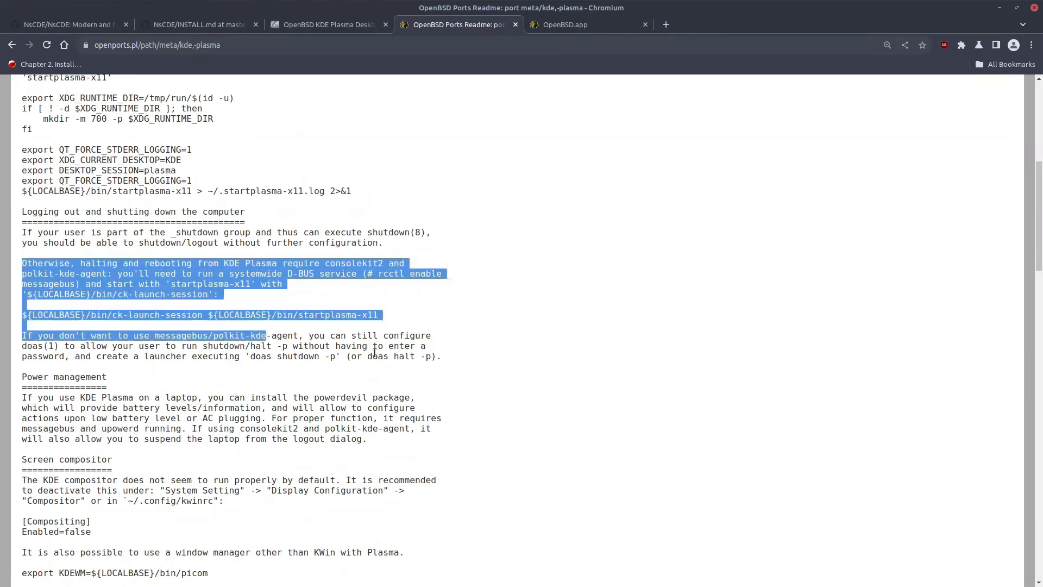
{"action": "left_click", "coordinate": [449, 360]}
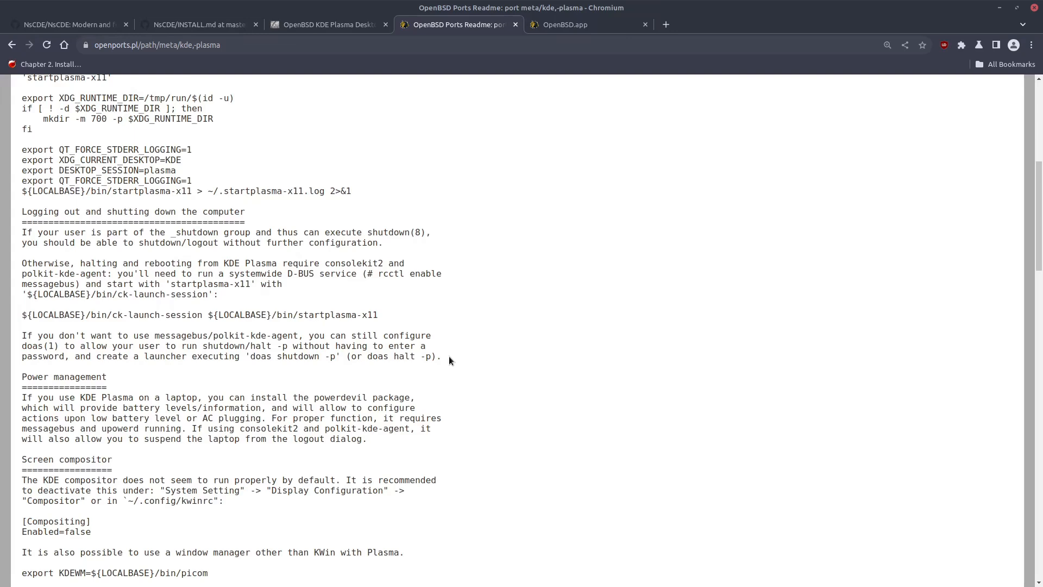
{"action": "mouse_move", "coordinate": [361, 301]}
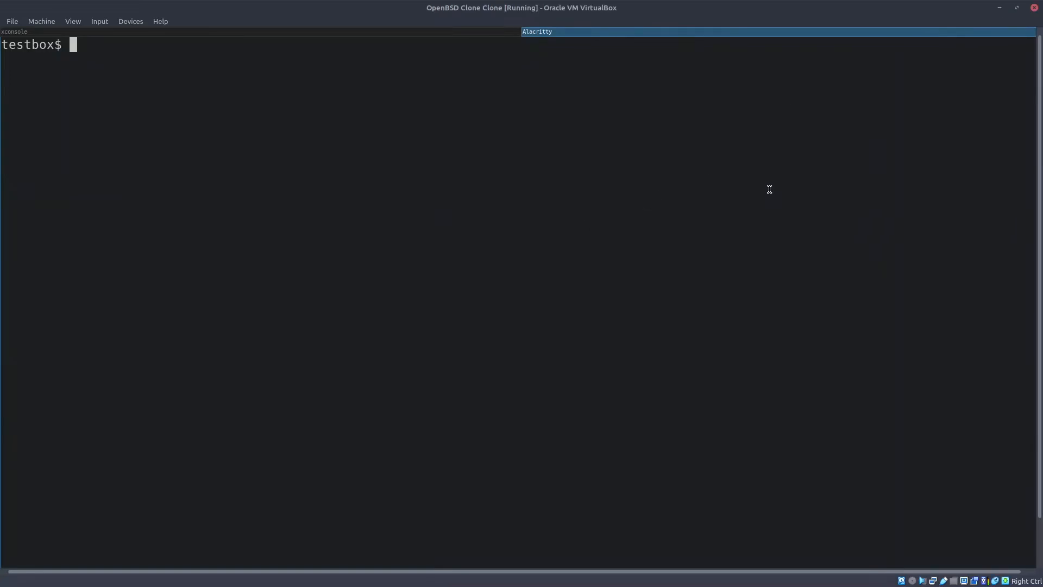
- Run 'doas pkg_add kde kde-plasma kde-plasma-extras' in the terminal
{"action": "type", "text": "doas pkg"}
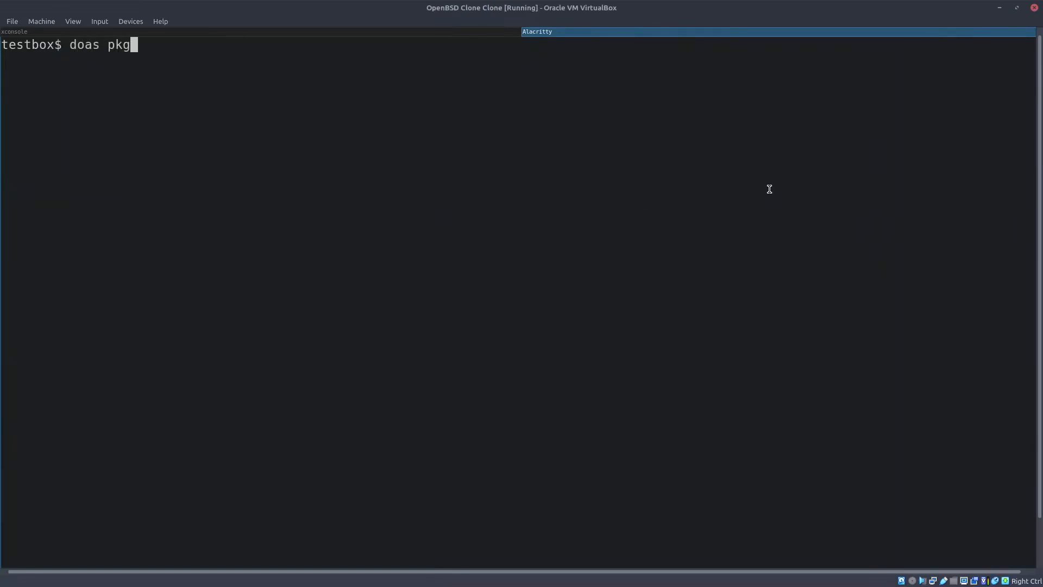
{"action": "type", "text": "_add kde k"}
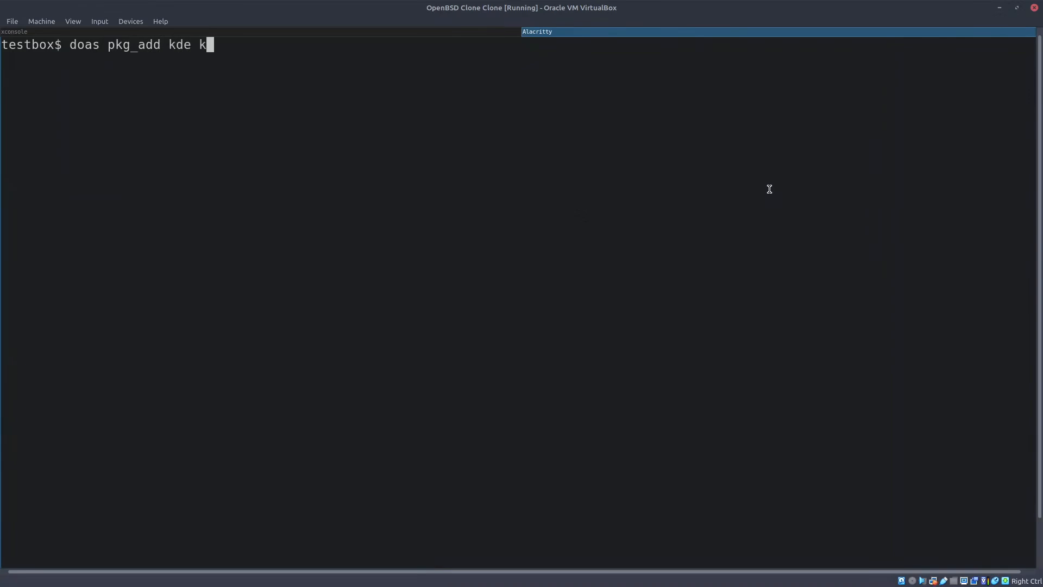
{"action": "type", "text": "de-plasma"}
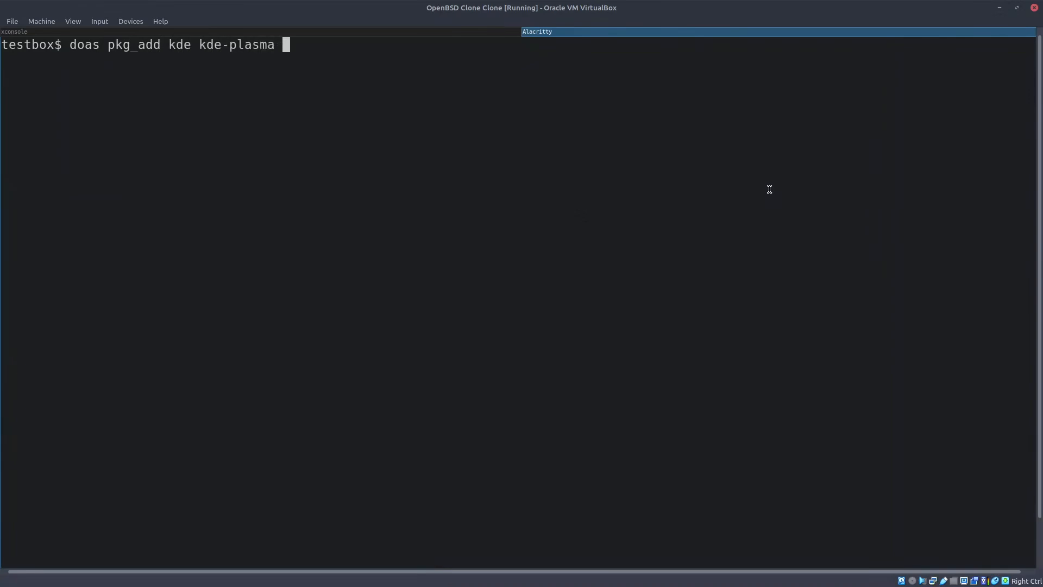
{"action": "type", "text": "kde-pla"}
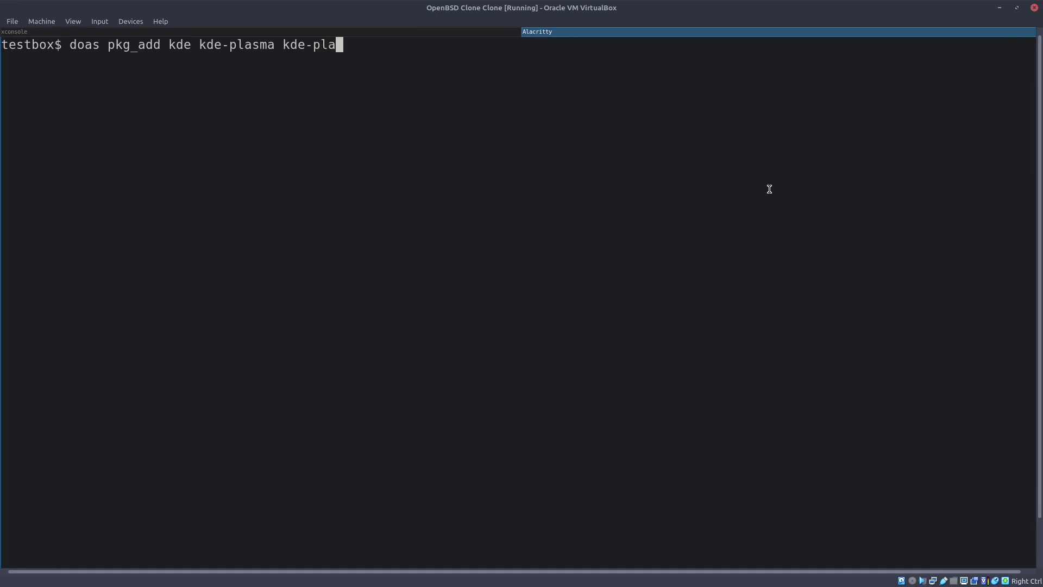
{"action": "type", "text": "sma-extra"}
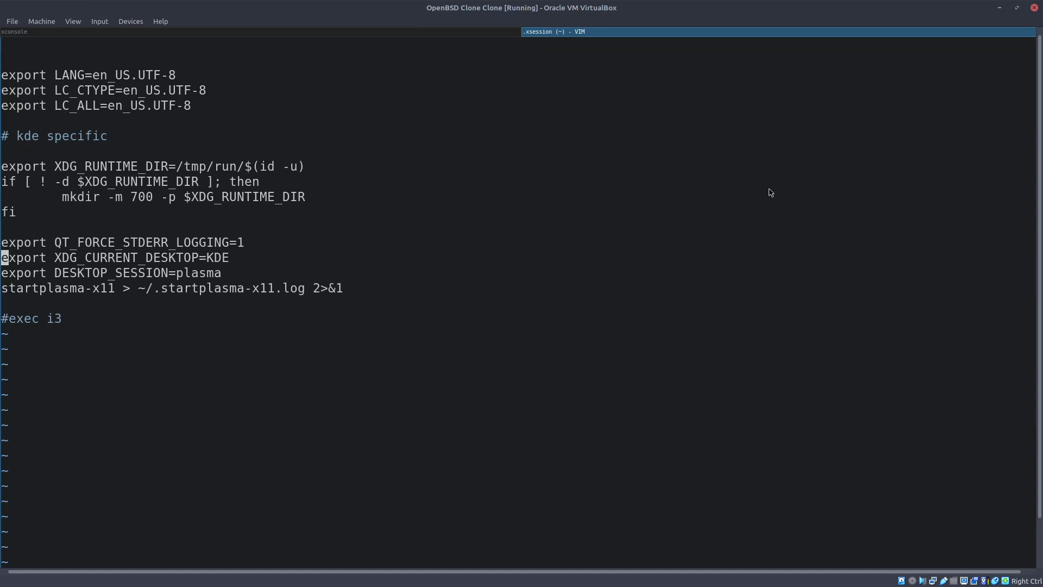
- Move down through the XDG_CURRENT_DESKTOP and DESKTOP_SESSION export lines in .xsession
{"action": "key", "text": "j"}
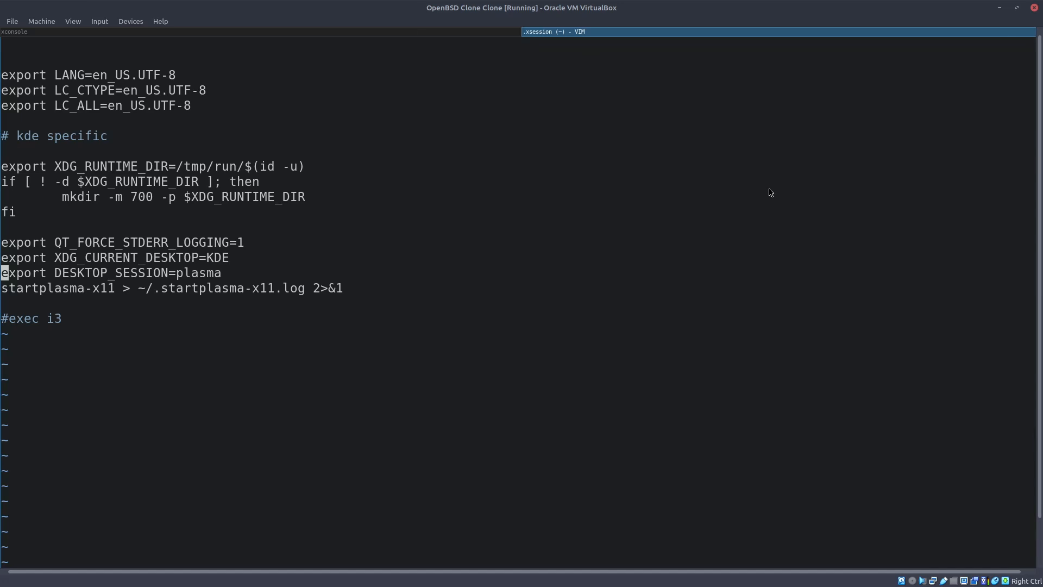
{"action": "key", "text": "j"}
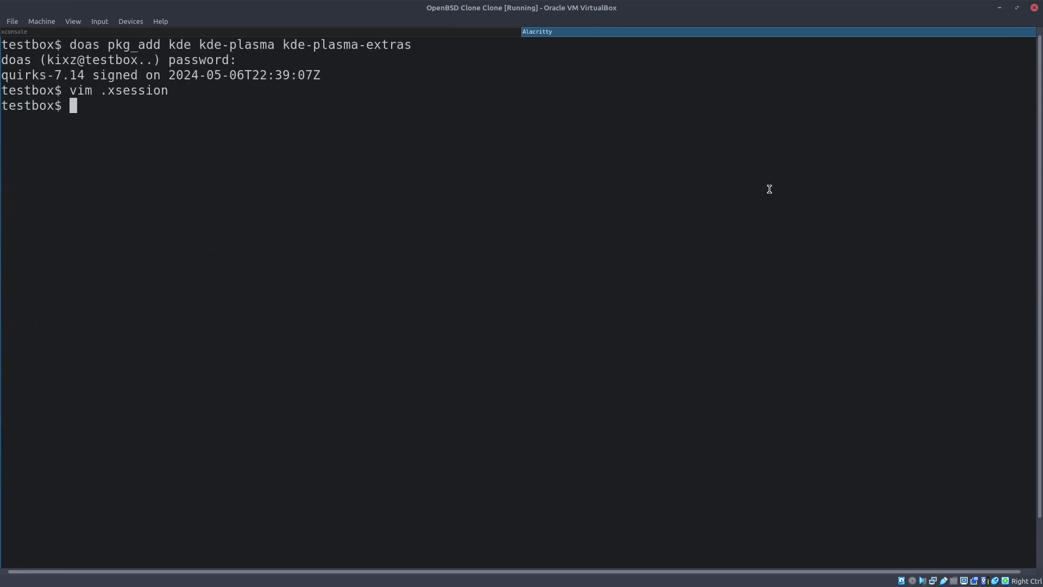
- Enter 'doas usermod -G _shutdown kixz' to add user kixz to the _shutdown group
{"action": "type", "text": "doas use"}
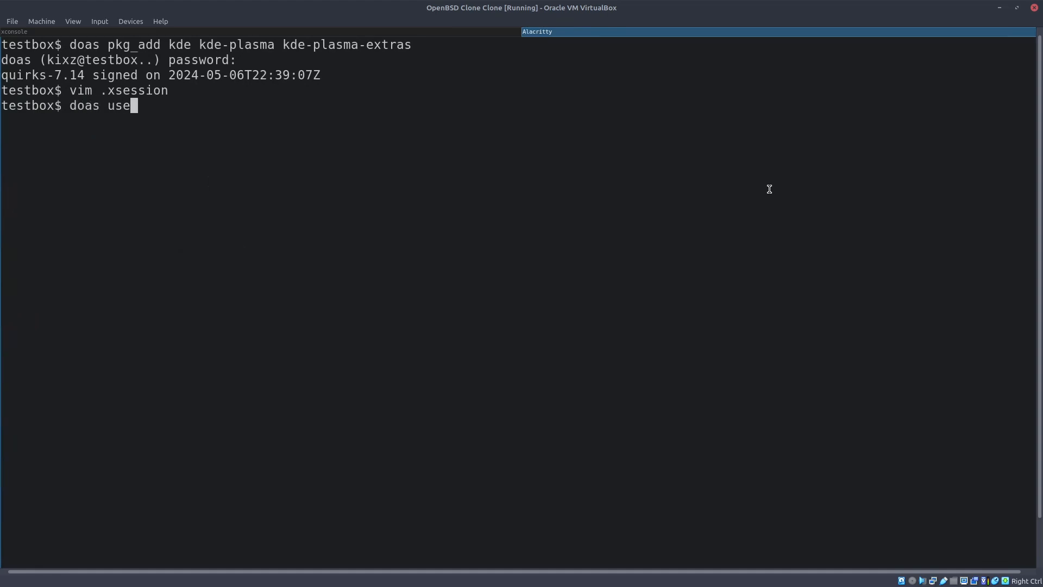
{"action": "type", "text": "rmod -G"}
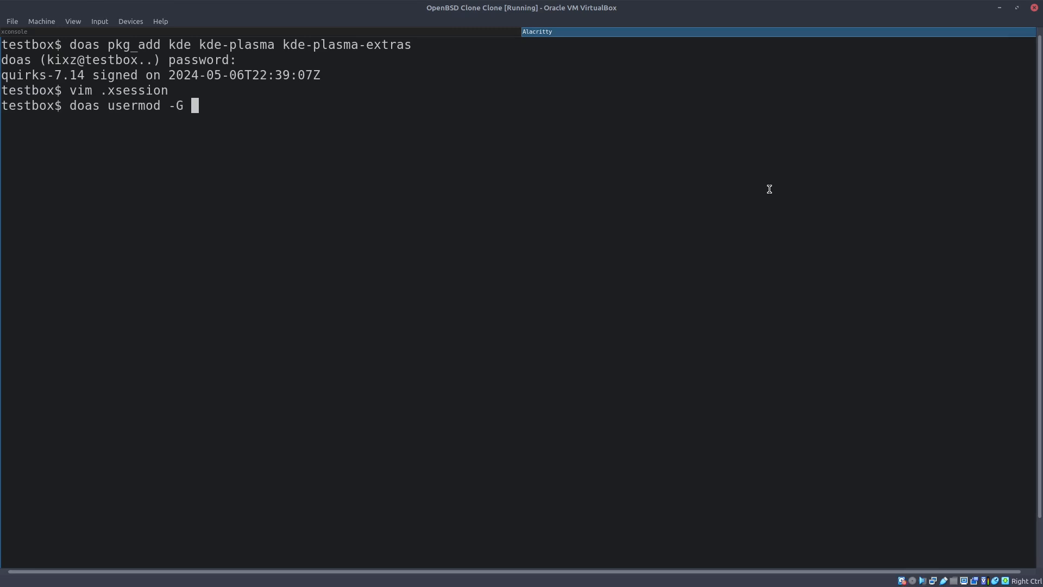
{"action": "type", "text": "_shut"}
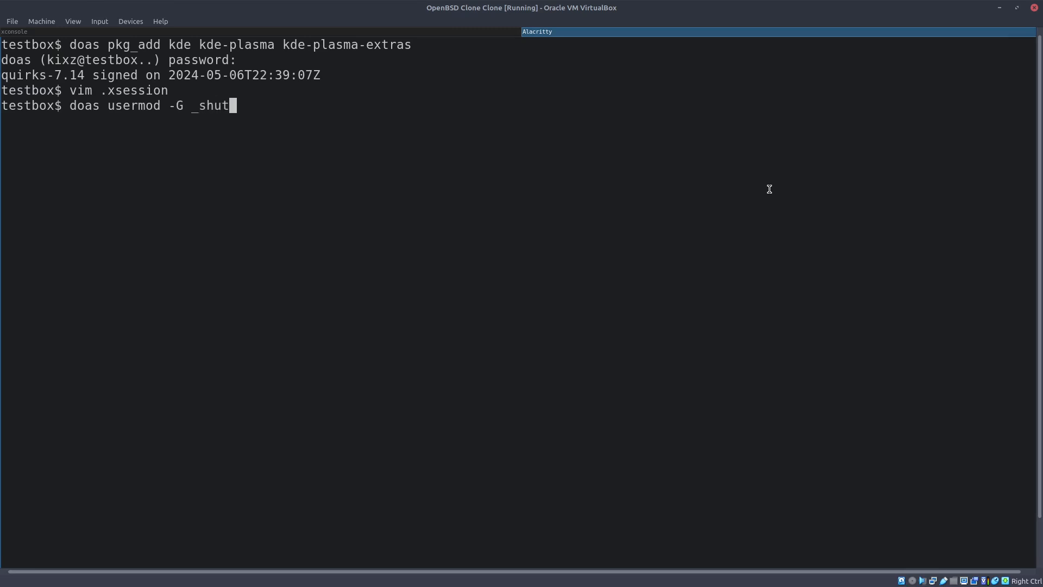
{"action": "type", "text": "down kixz"}
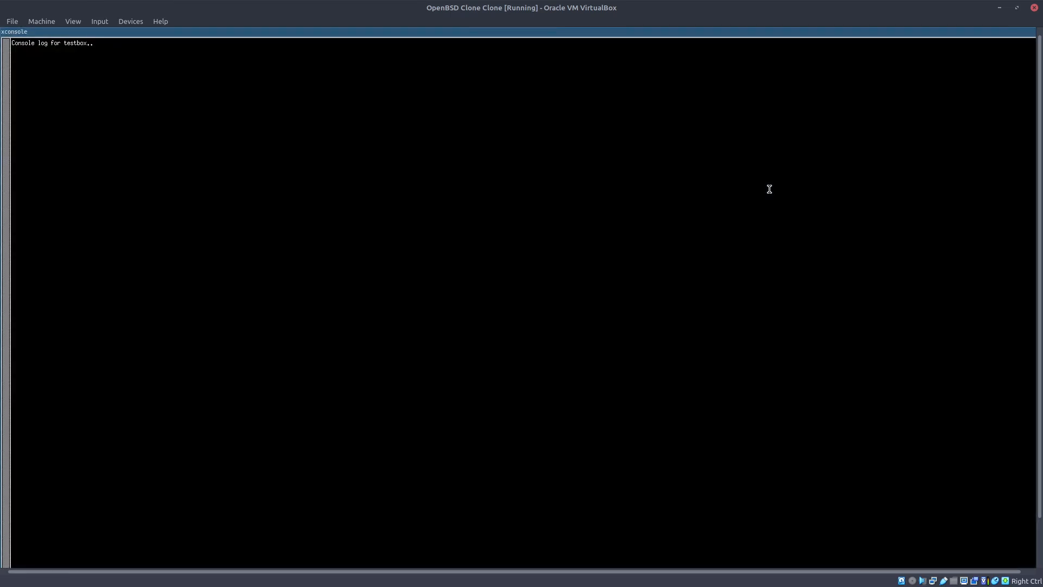
- Exit i3 with Mod+Shift+E and confirm 'Yes, exit i3'
{"action": "key", "text": "Mod+Shift+e"}
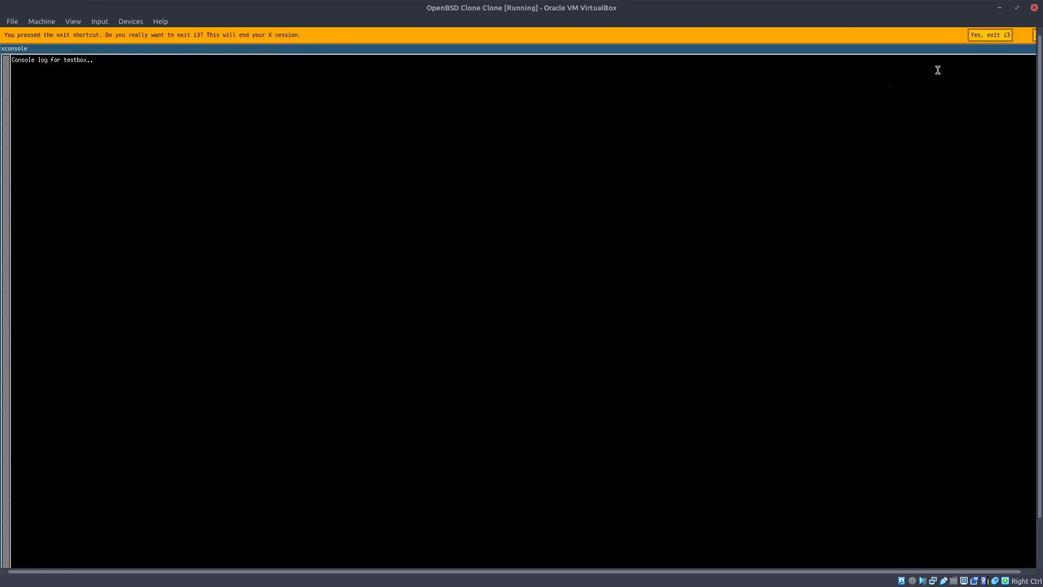
{"action": "left_click", "coordinate": [989, 35]}
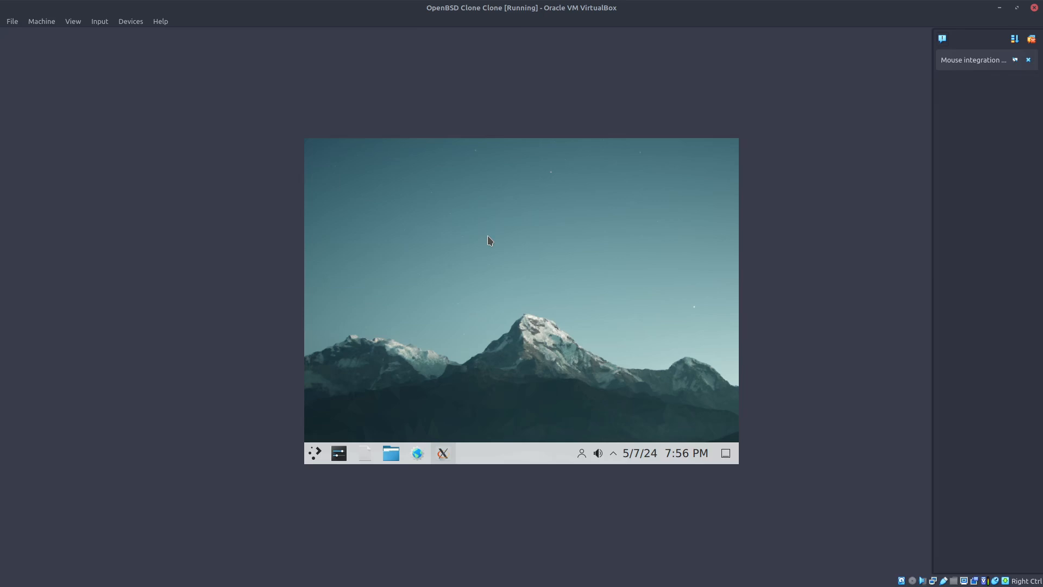
{"action": "mouse_move", "coordinate": [306, 423]}
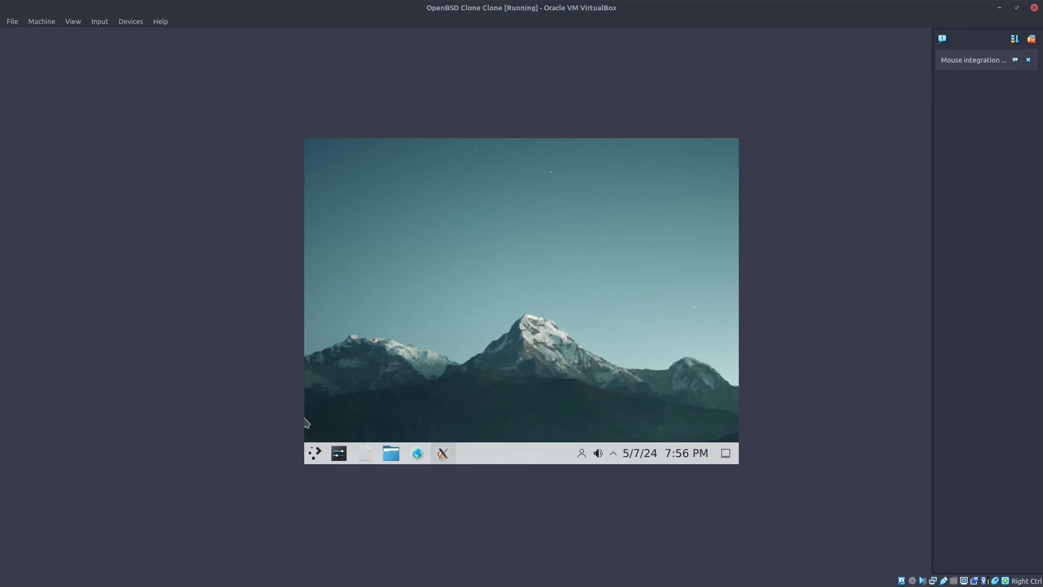
- Open the Application Launcher and show Multimedia apps like Dragon Player, Elisa and VLC
{"action": "left_click", "coordinate": [315, 453]}
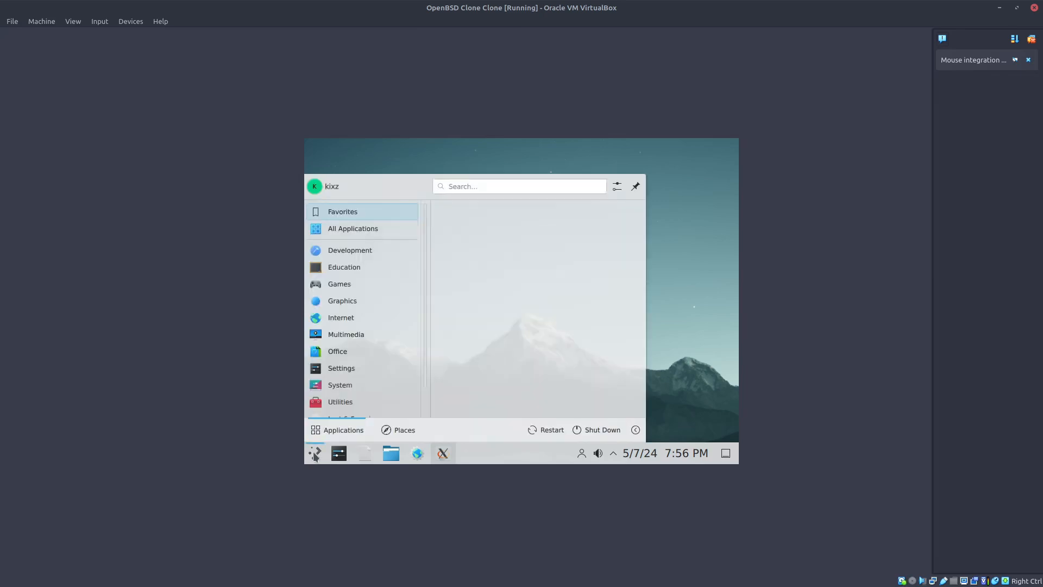
{"action": "left_click", "coordinate": [346, 334]}
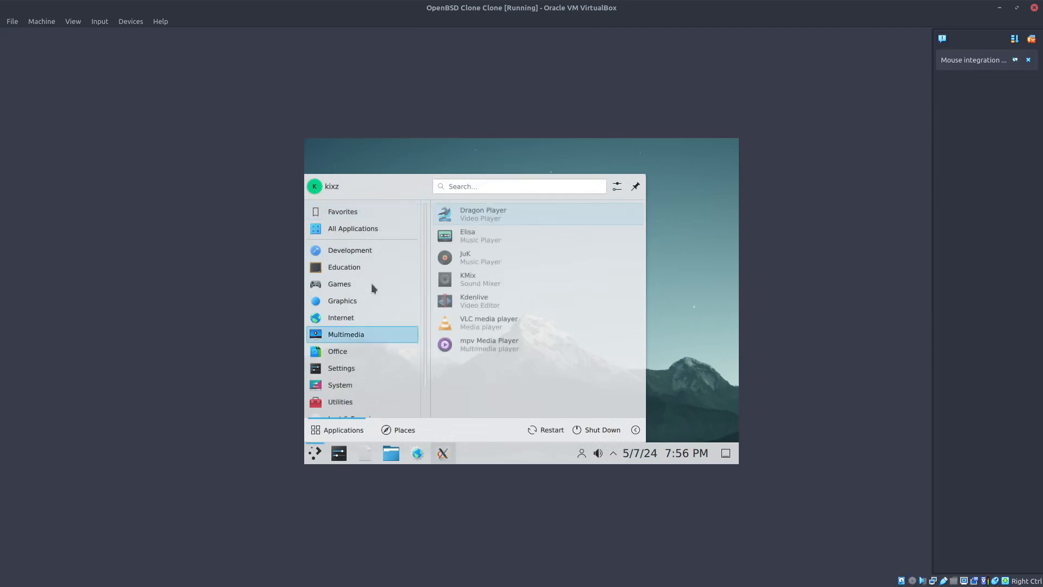